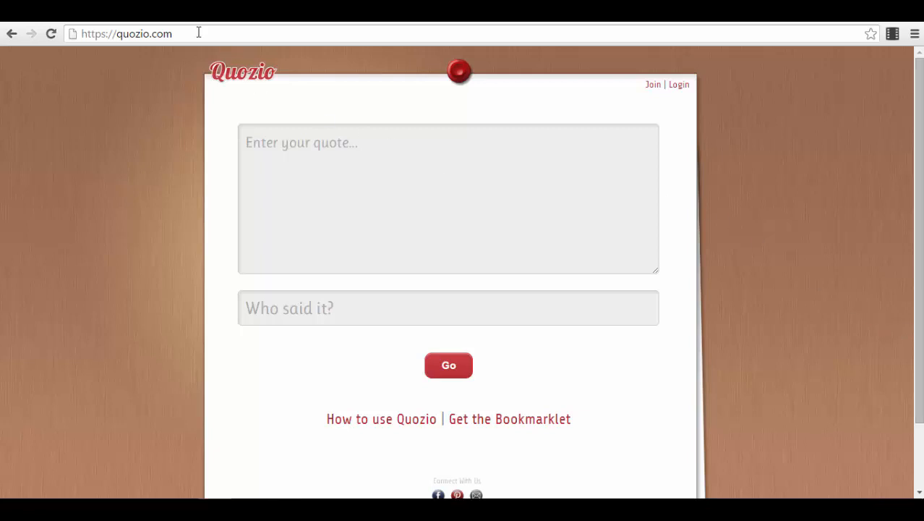
Log in to Quozio using a Facebook account
click(126, 34)
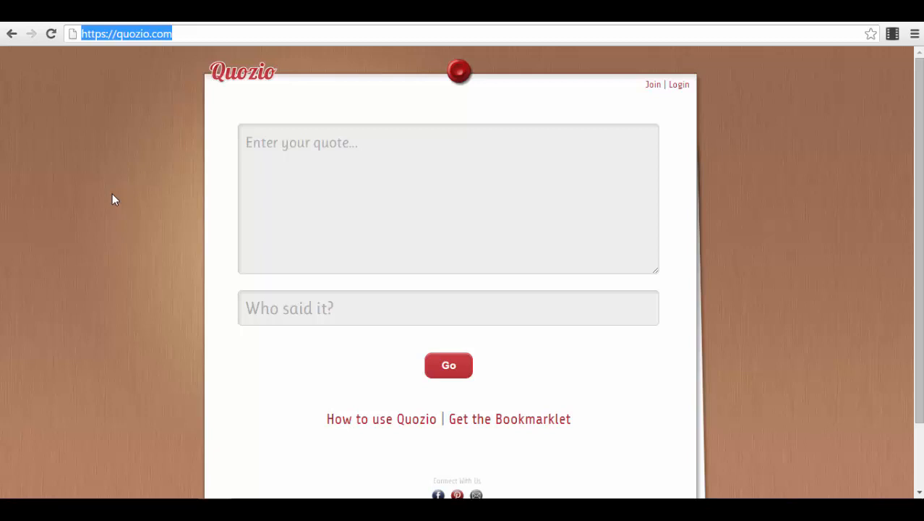
mouse_move(678, 84)
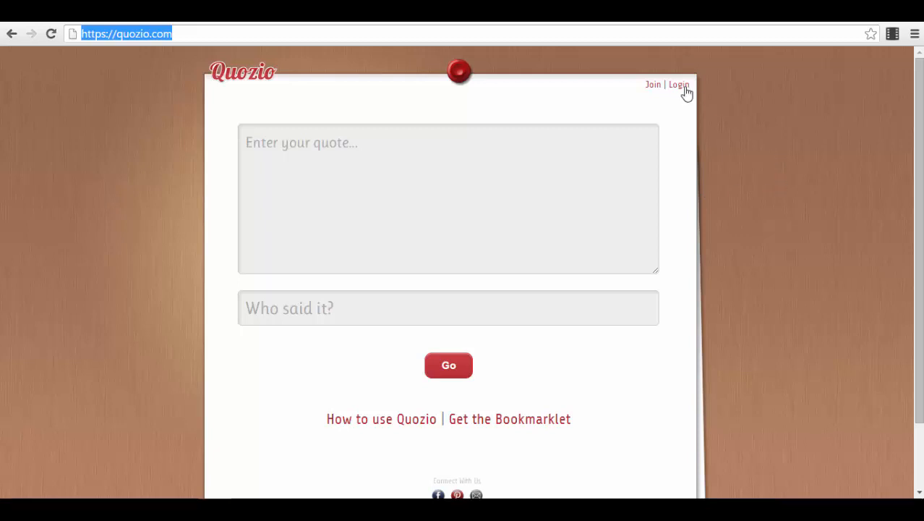
click(677, 84)
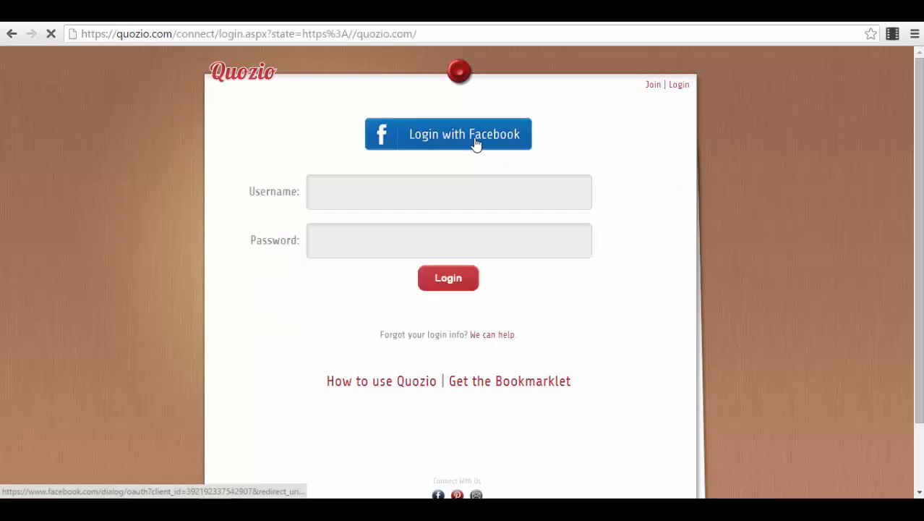
click(448, 134)
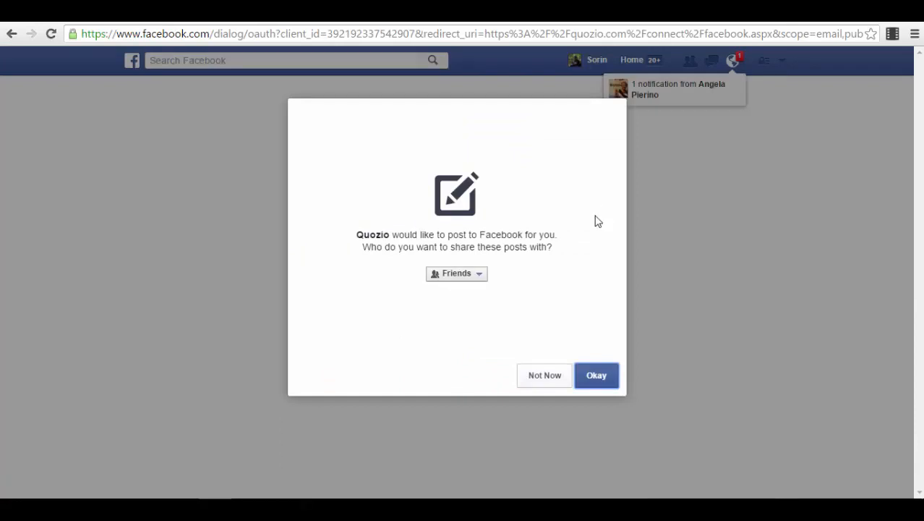
mouse_move(549, 381)
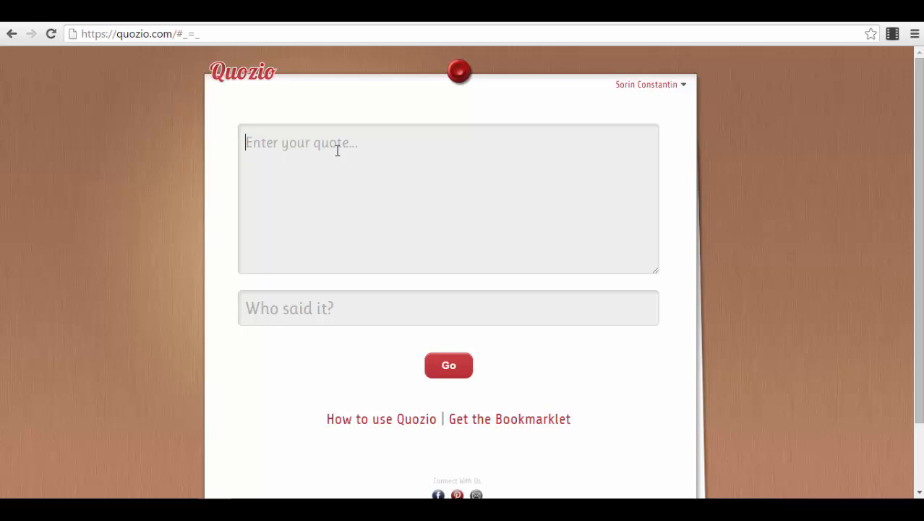
Enter the quote 'Bla Bla, Bla Bla...' and move to the author field
text(Bla Bla,)
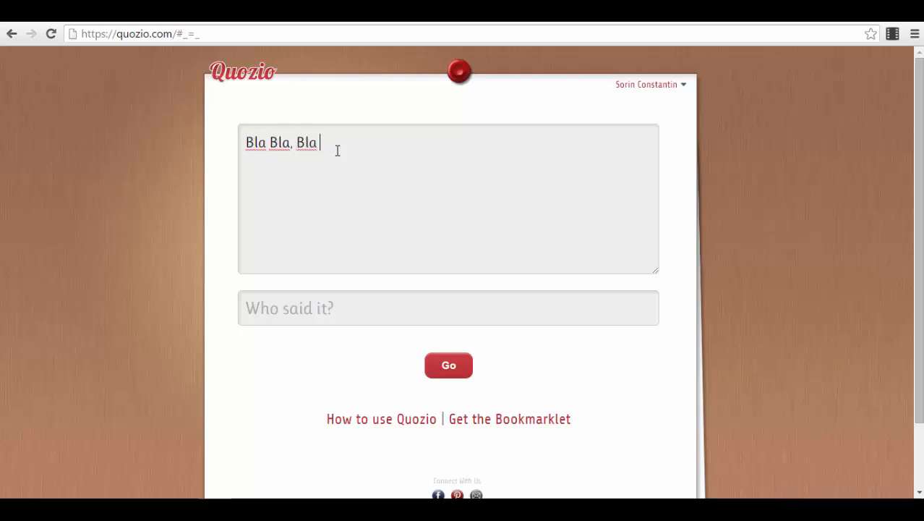
text(Bla...)
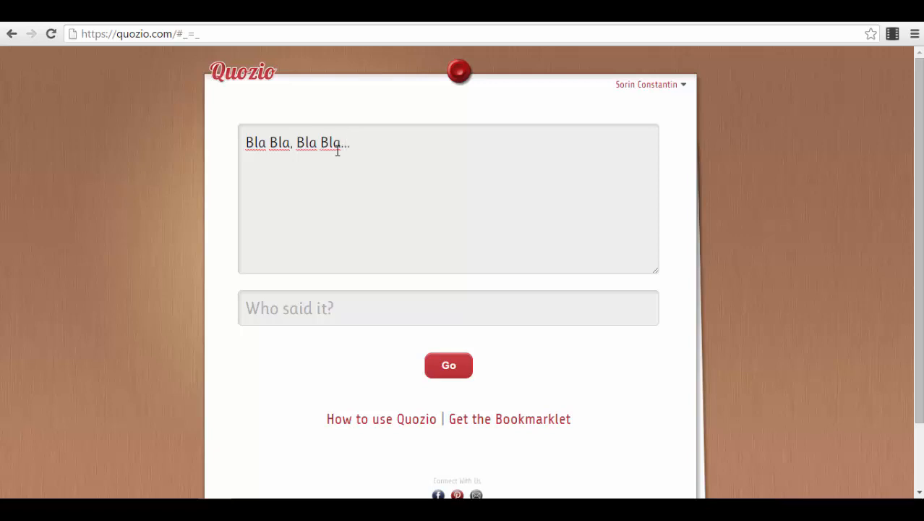
click(351, 143)
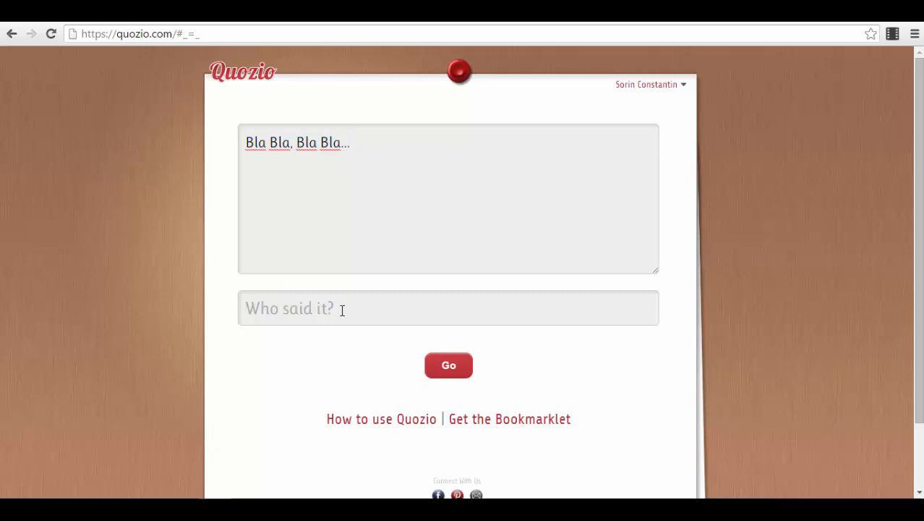
text(Sori)
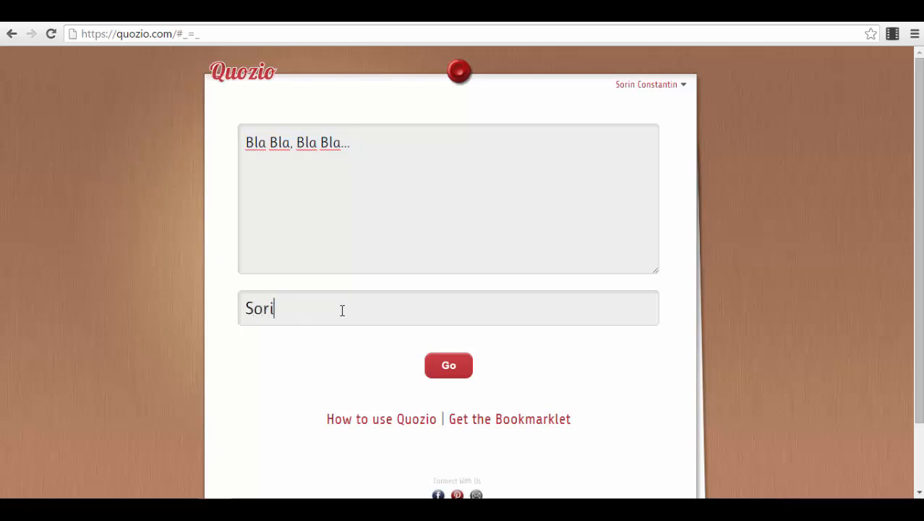
text(n Constanti)
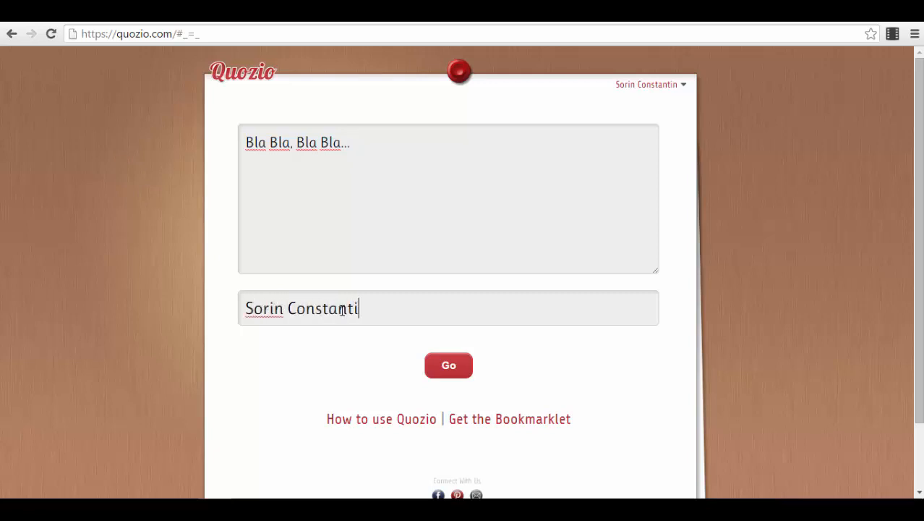
text(n)
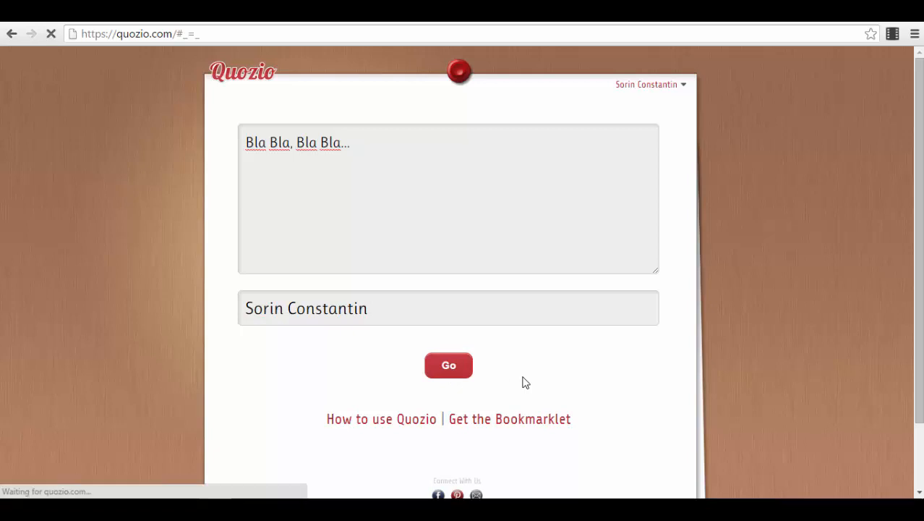
mouse_move(553, 346)
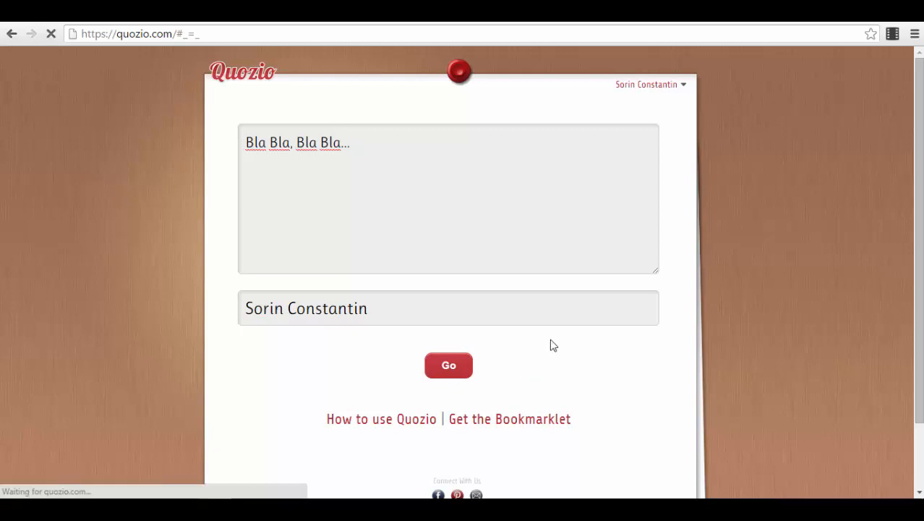
click(448, 365)
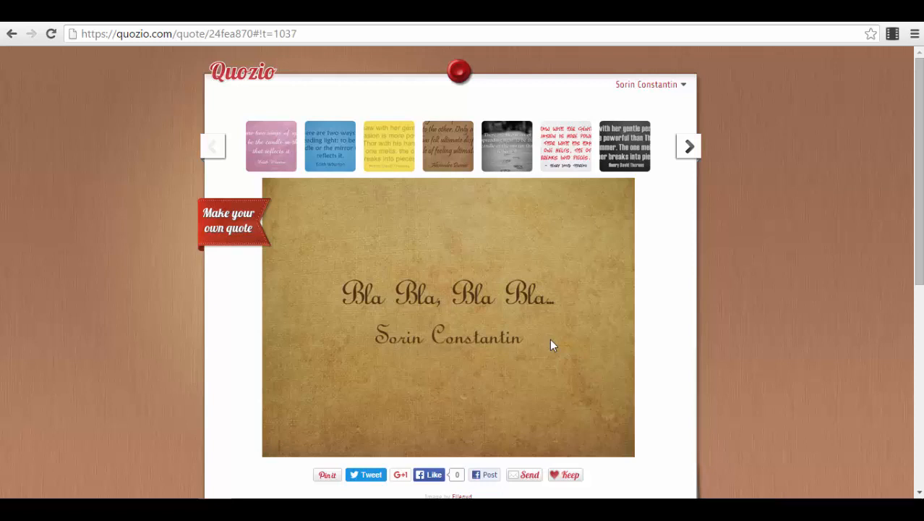
mouse_move(553, 218)
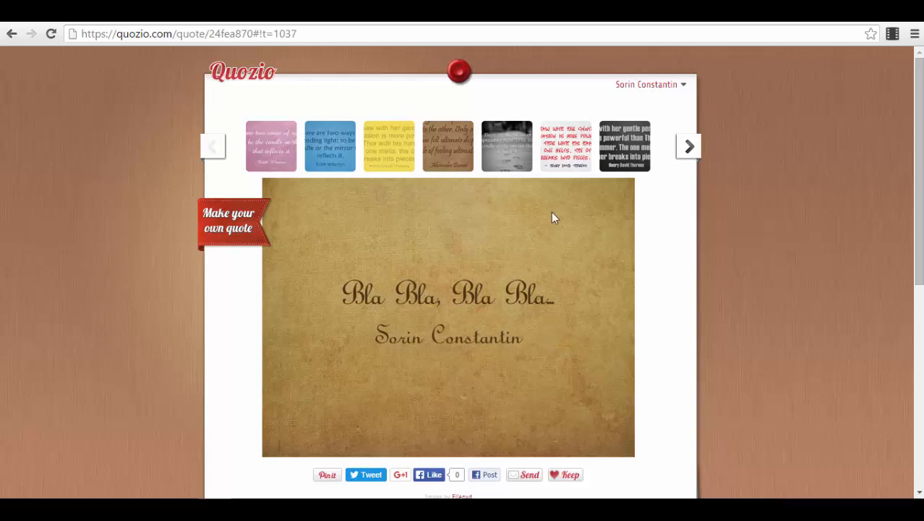
mouse_move(566, 150)
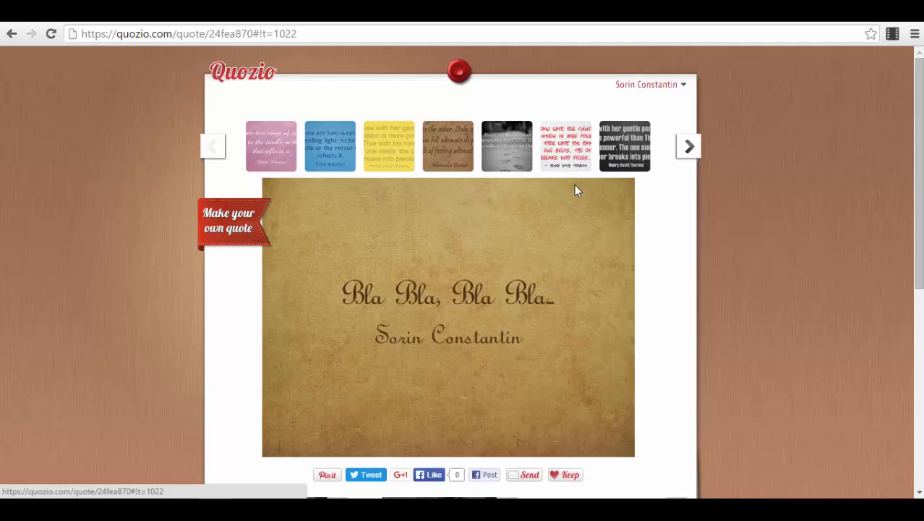
Scroll down to view the quote restyled in handwritten lettering on worn paper
scroll(down, 3)
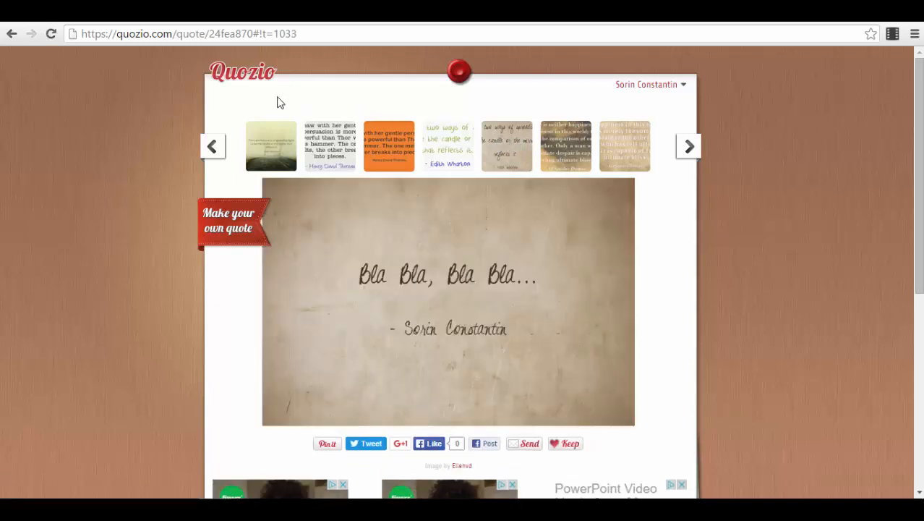
mouse_move(195, 129)
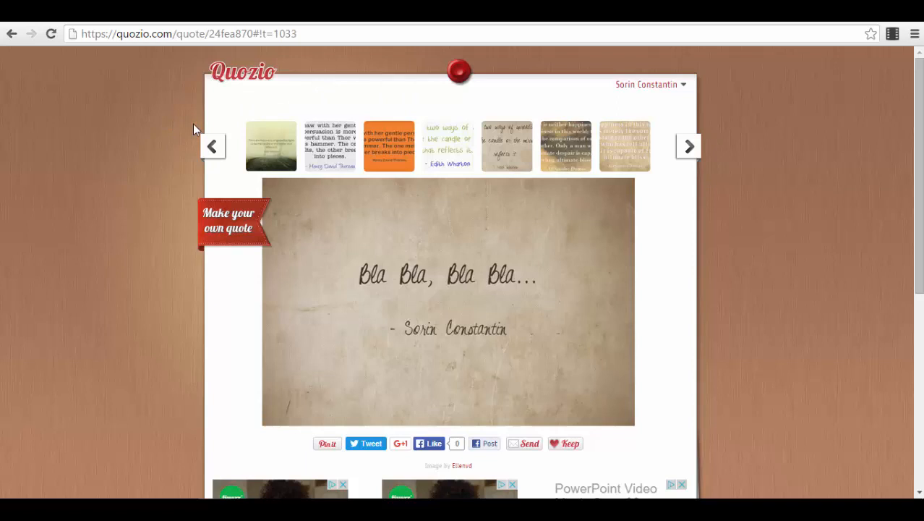
Show the next set of style thumbnails and open the account menu
click(688, 146)
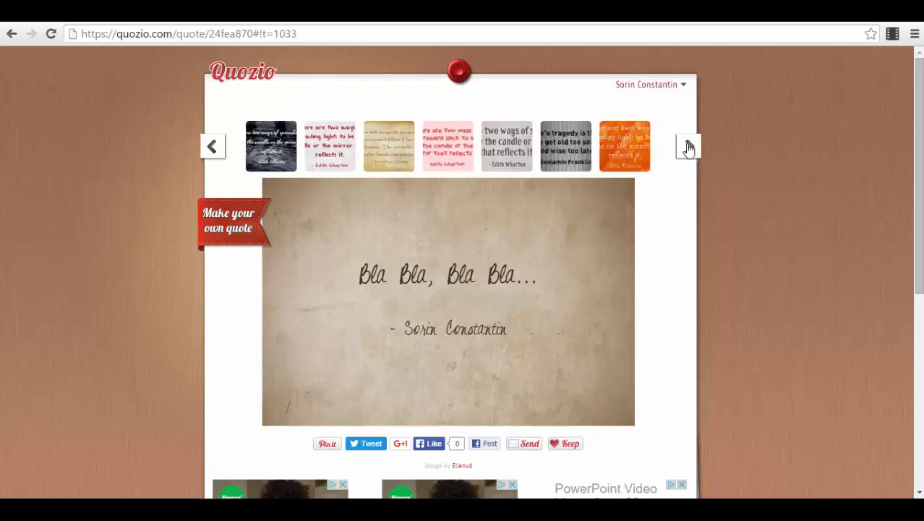
mouse_move(212, 148)
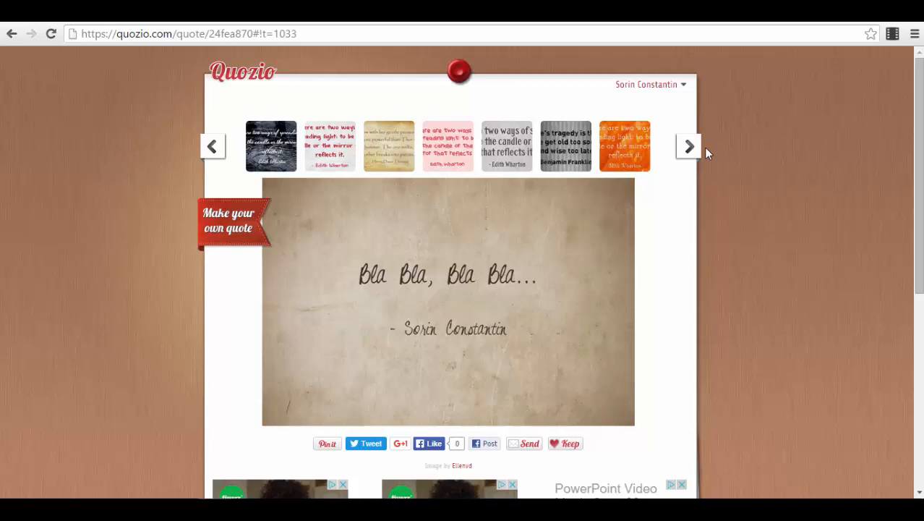
mouse_move(470, 92)
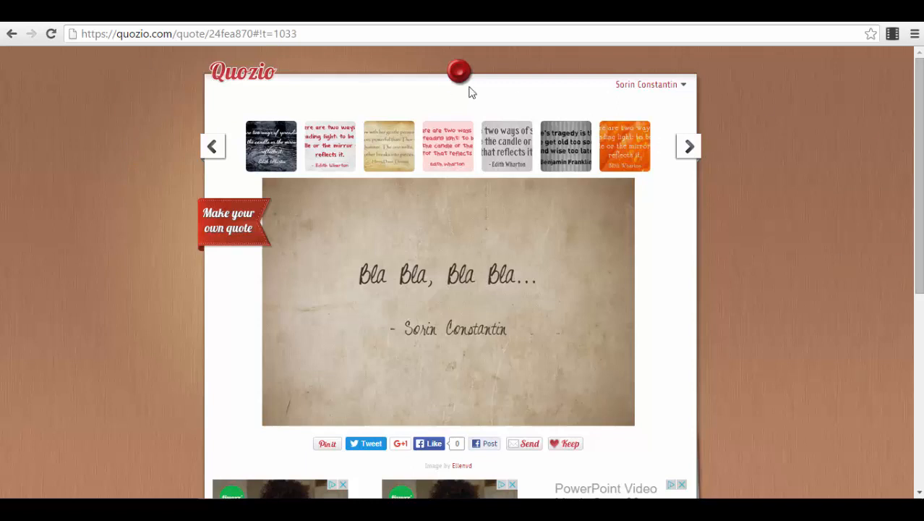
click(645, 84)
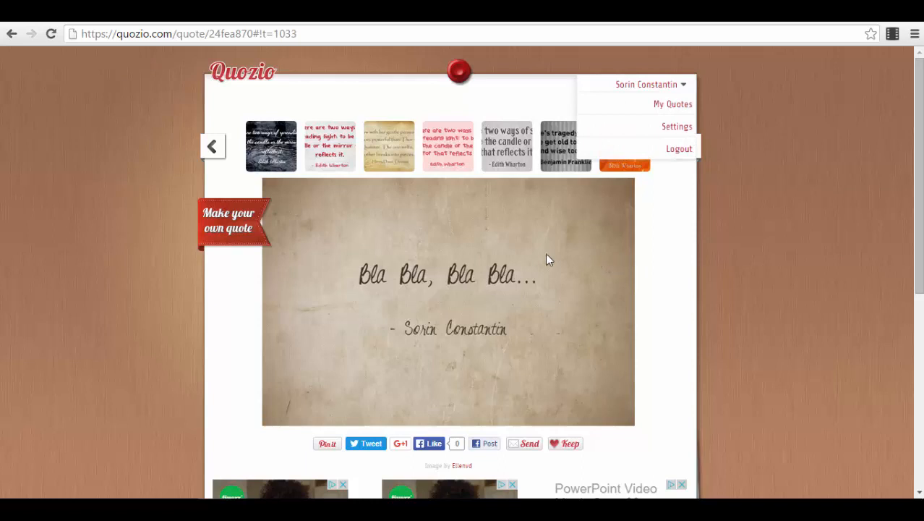
mouse_move(486, 275)
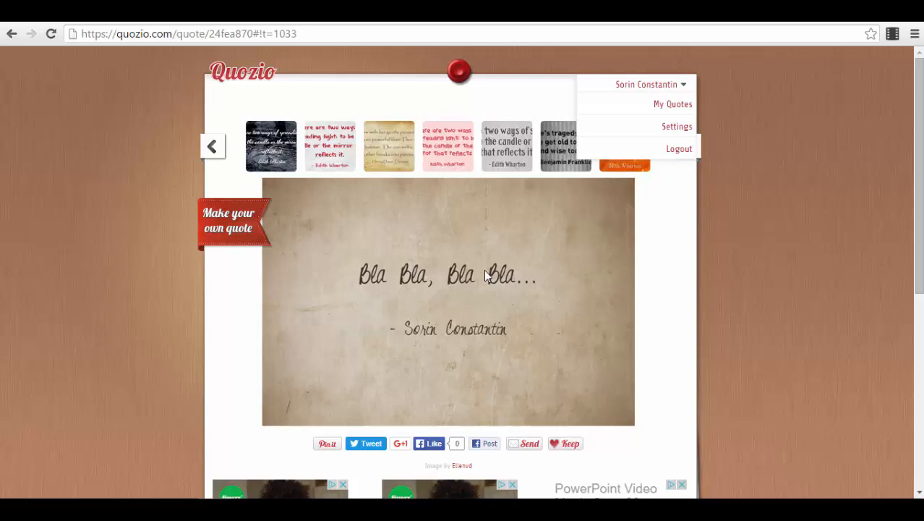
mouse_move(423, 256)
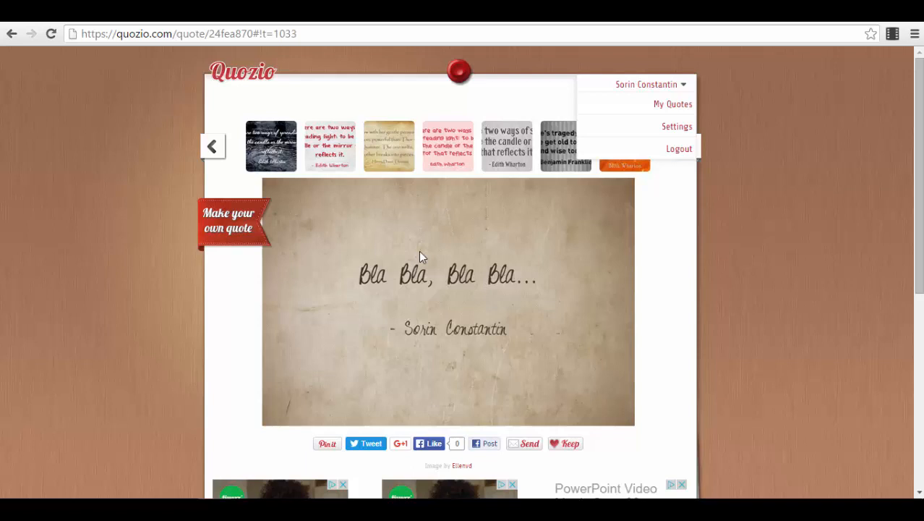
right_click(422, 257)
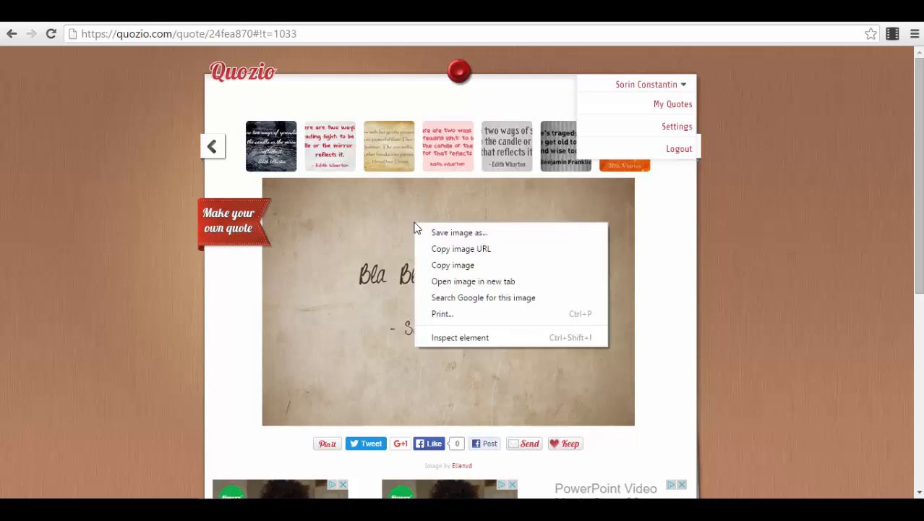
mouse_move(689, 274)
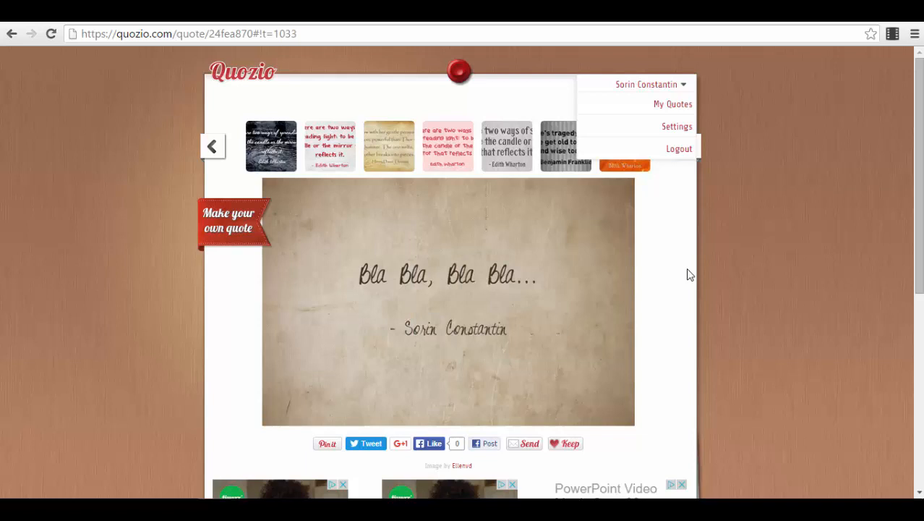
mouse_move(752, 282)
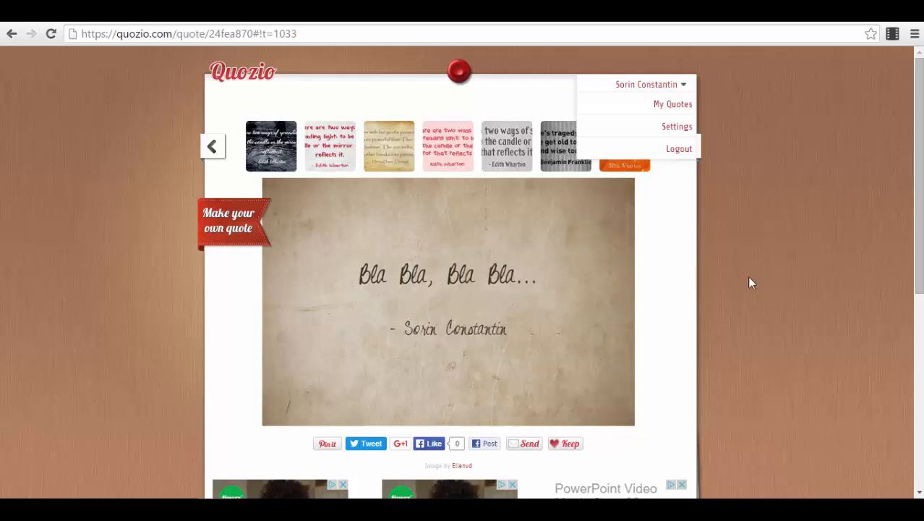
scroll(down, 3)
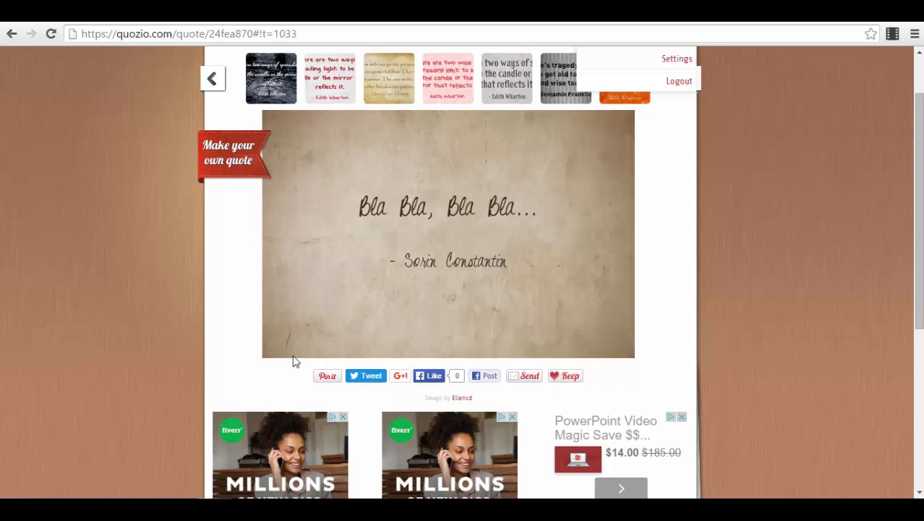
mouse_move(347, 354)
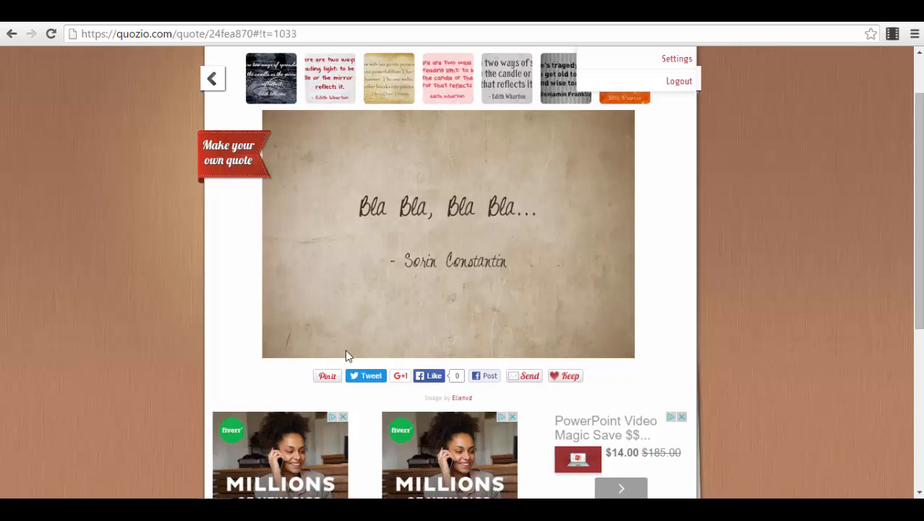
mouse_move(602, 381)
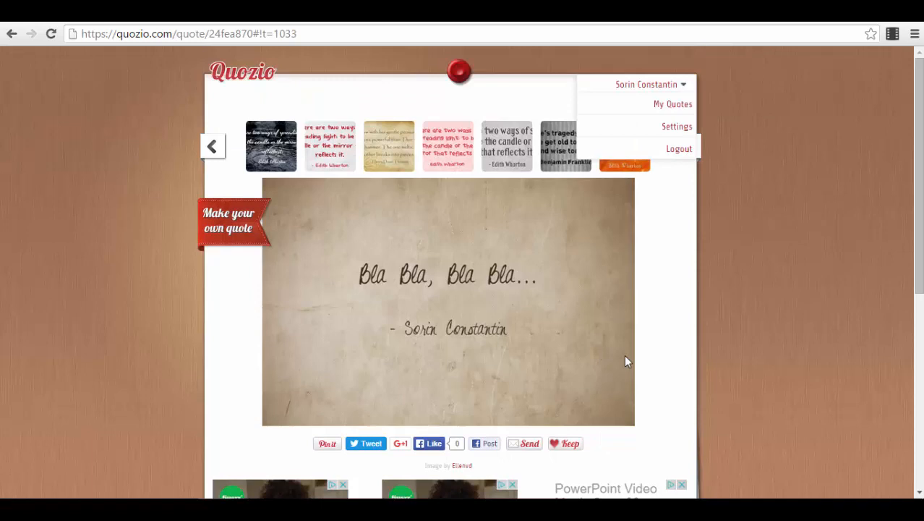
mouse_move(669, 95)
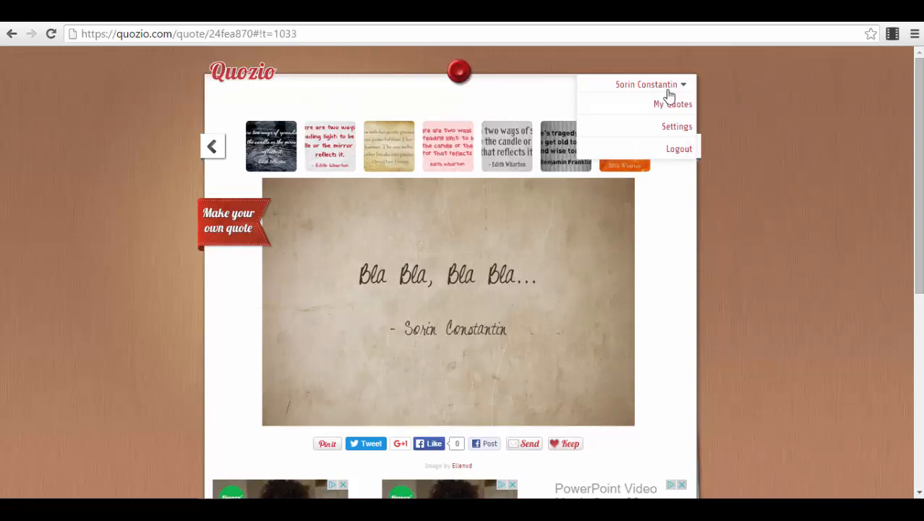